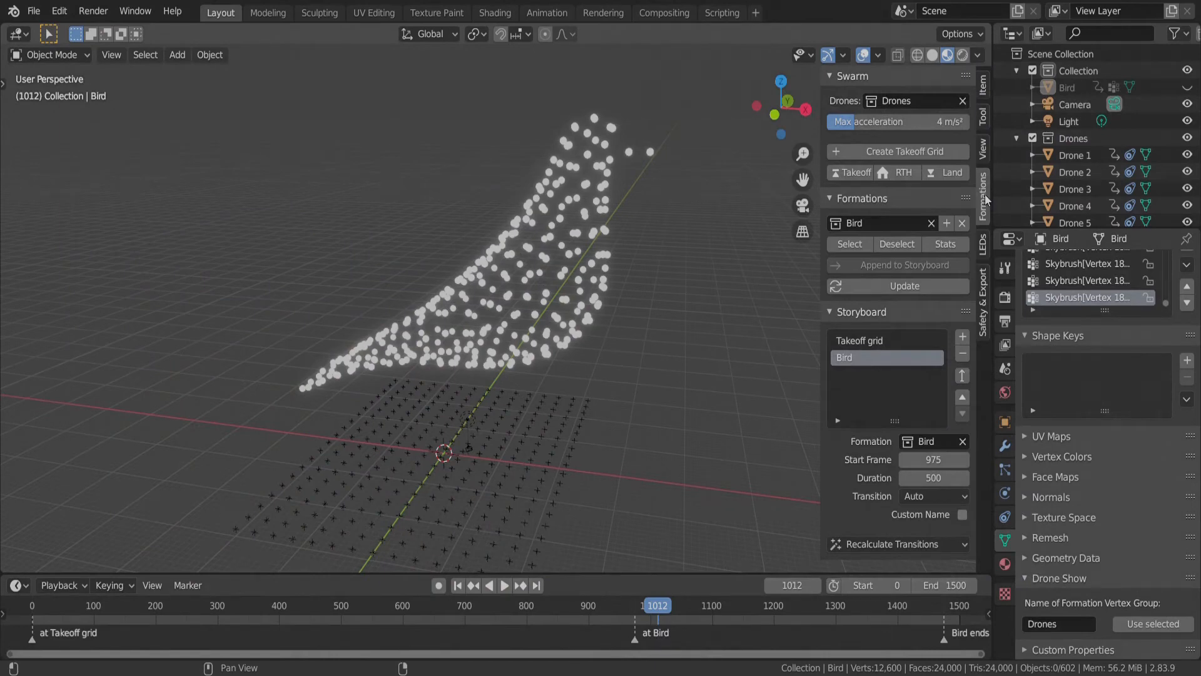
Show the LEDs sidebar and park playback at frame 976 where the bird forms.
{"action": "left_click", "coordinate": [983, 244]}
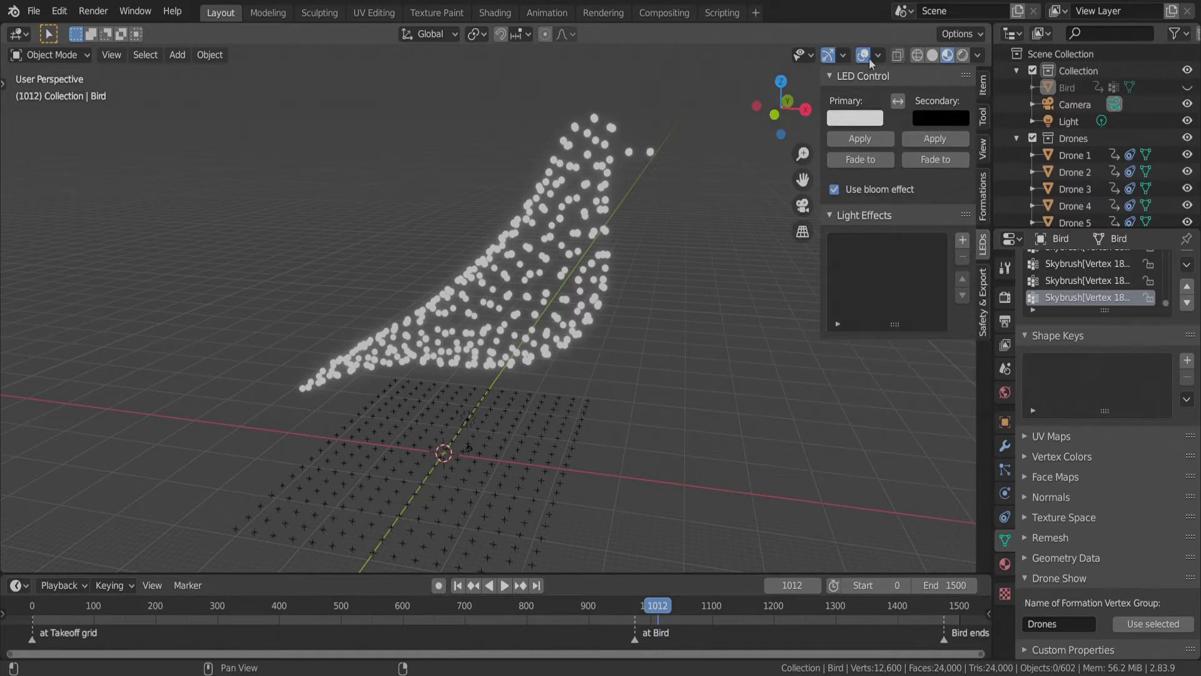
{"action": "mouse_move", "coordinate": [826, 54]}
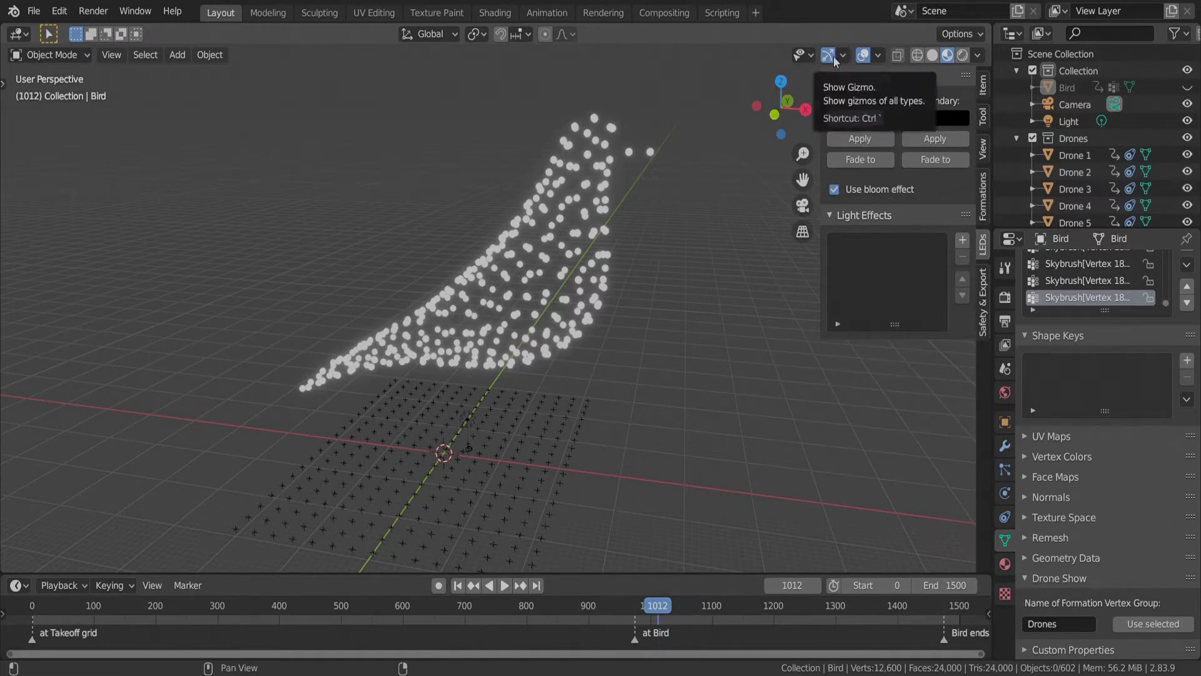
{"action": "mouse_move", "coordinate": [698, 566]}
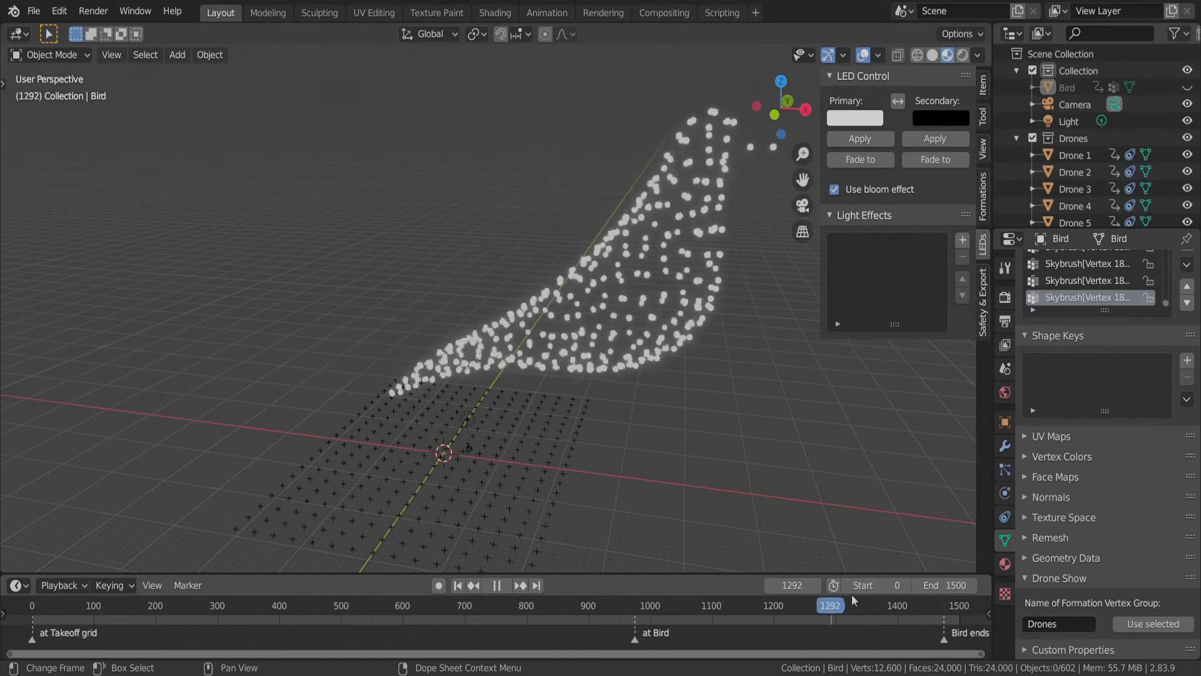
{"action": "left_click", "coordinate": [634, 604]}
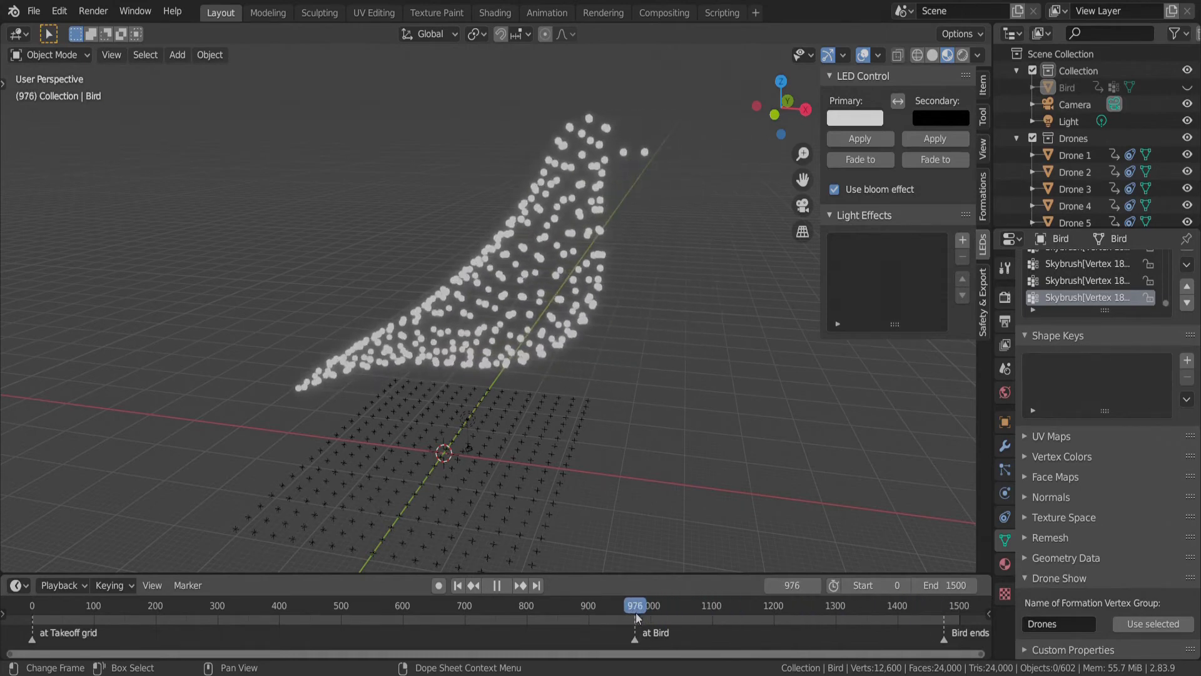
{"action": "left_click", "coordinate": [495, 586]}
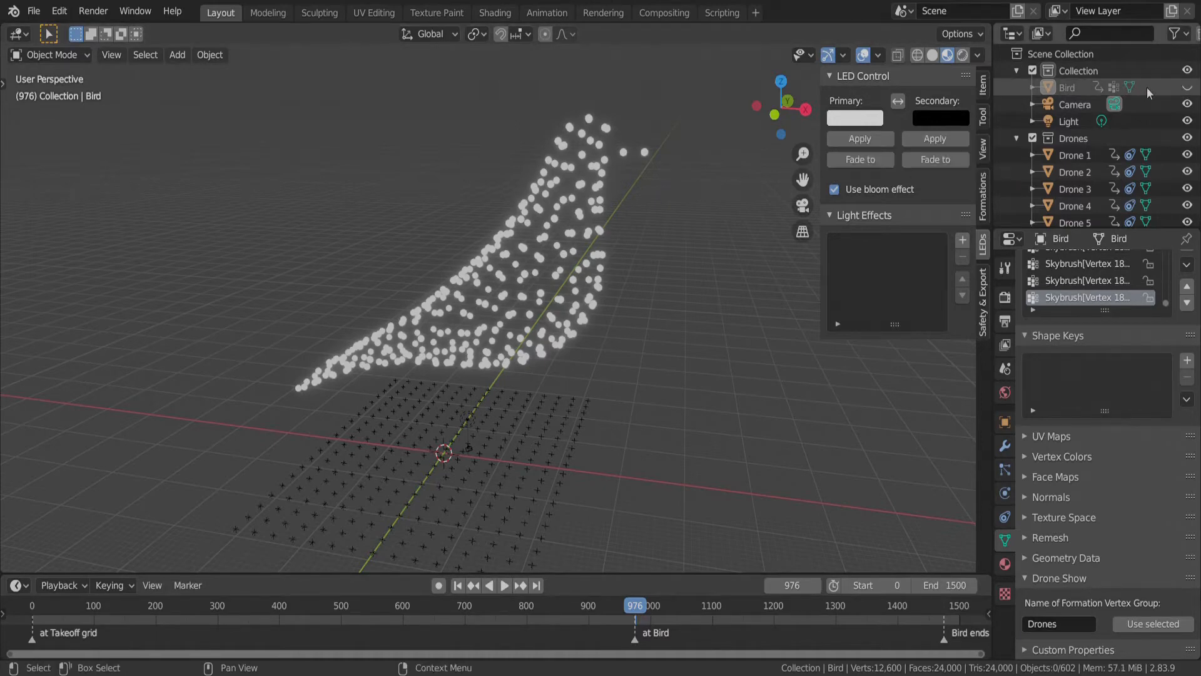
{"action": "right_click", "coordinate": [1076, 70]}
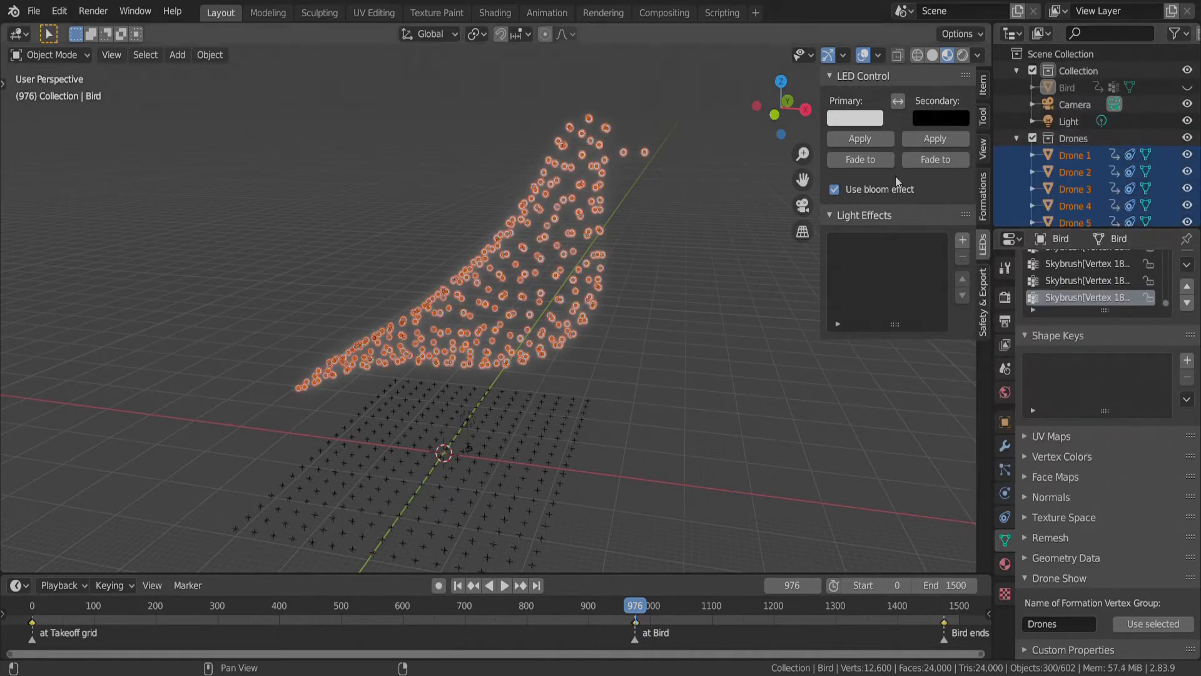
{"action": "left_click", "coordinate": [859, 139]}
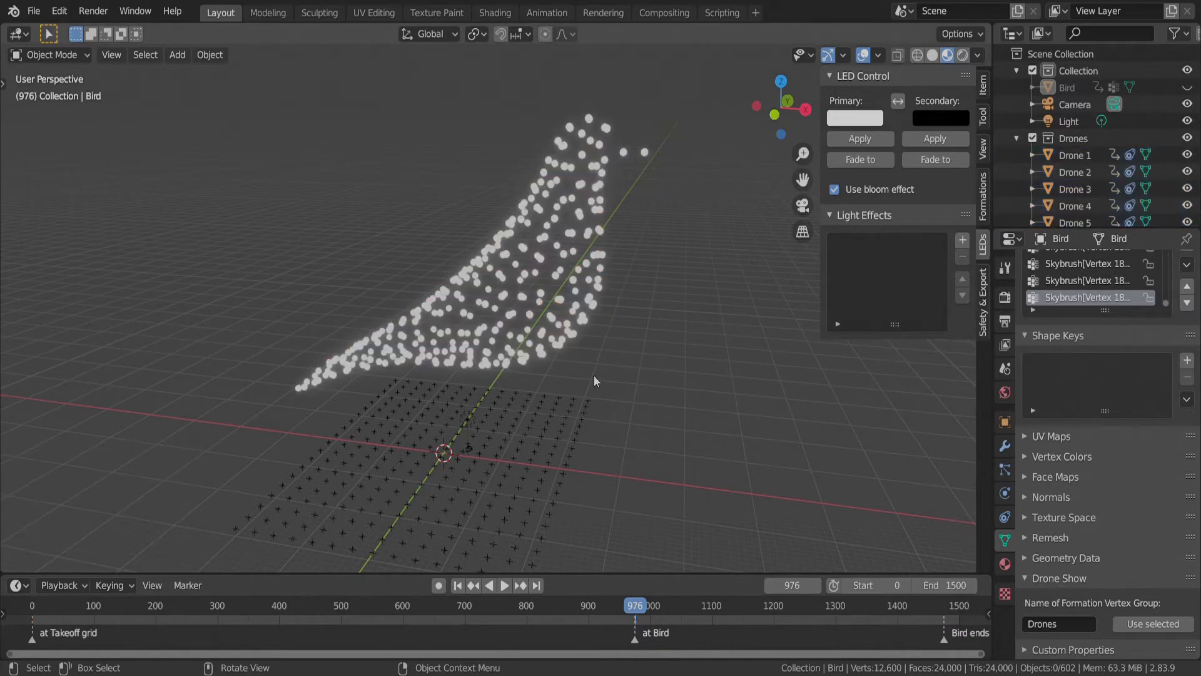
At frame 1066, colour the head drones blue via the Primary LED colour and preview playback.
{"action": "left_click", "coordinate": [503, 585]}
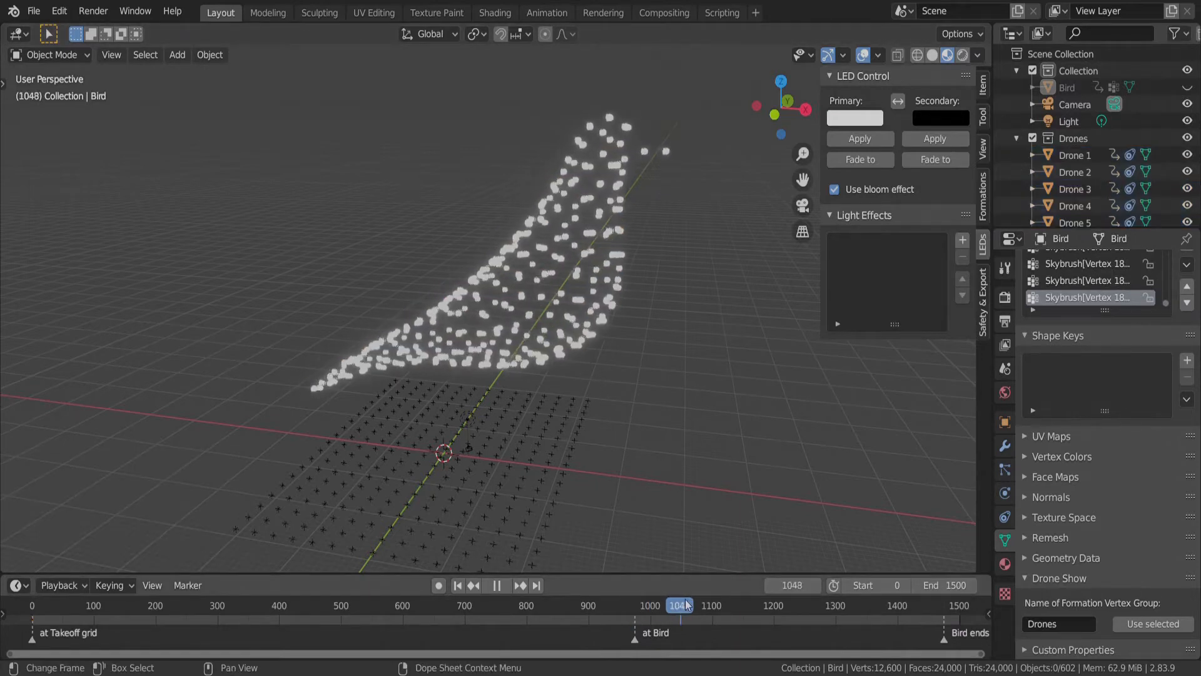
{"action": "left_click", "coordinate": [854, 118]}
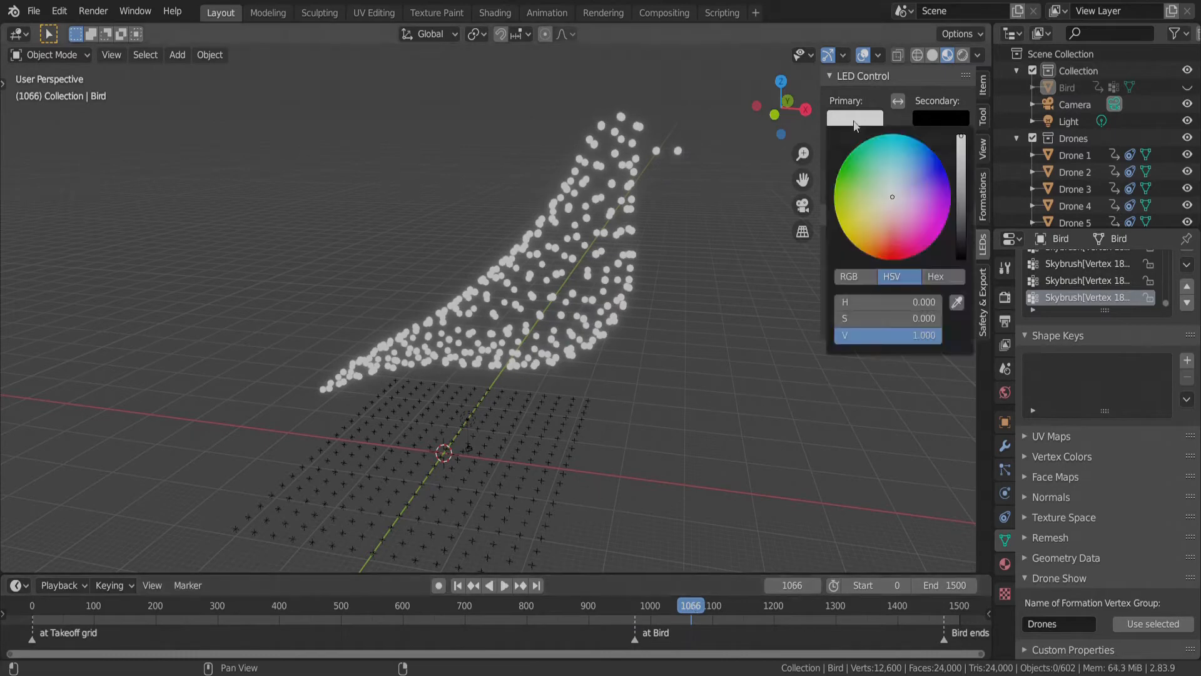
{"action": "left_click", "coordinate": [925, 170]}
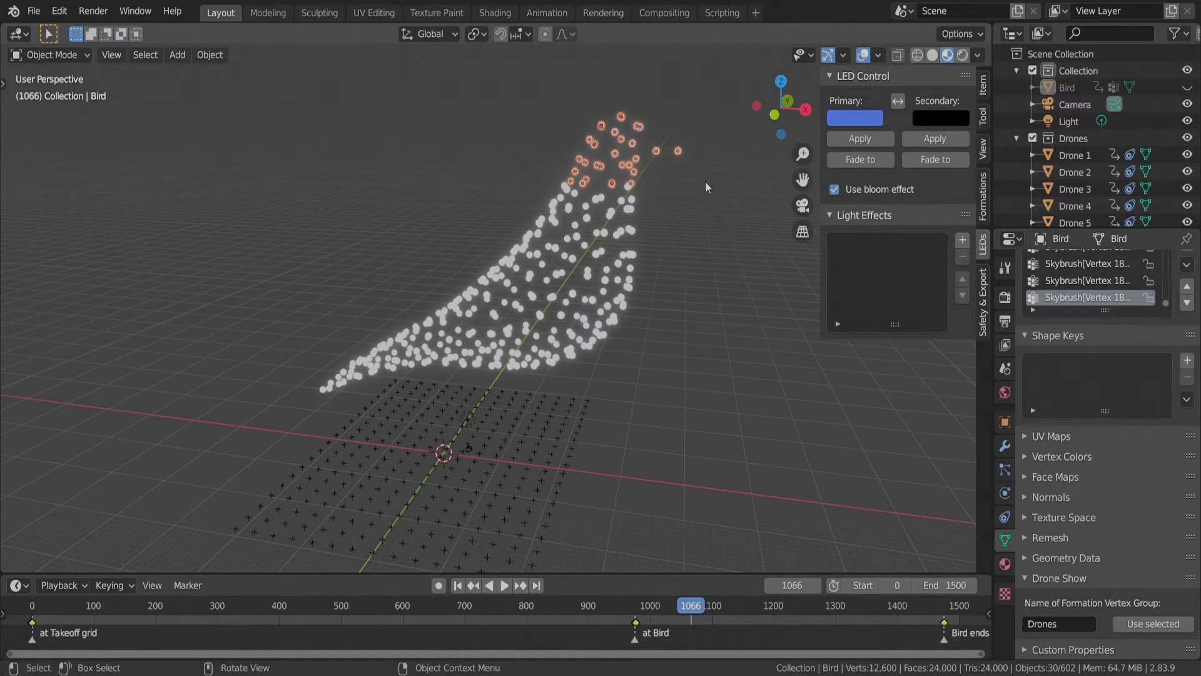
{"action": "left_click", "coordinate": [859, 139]}
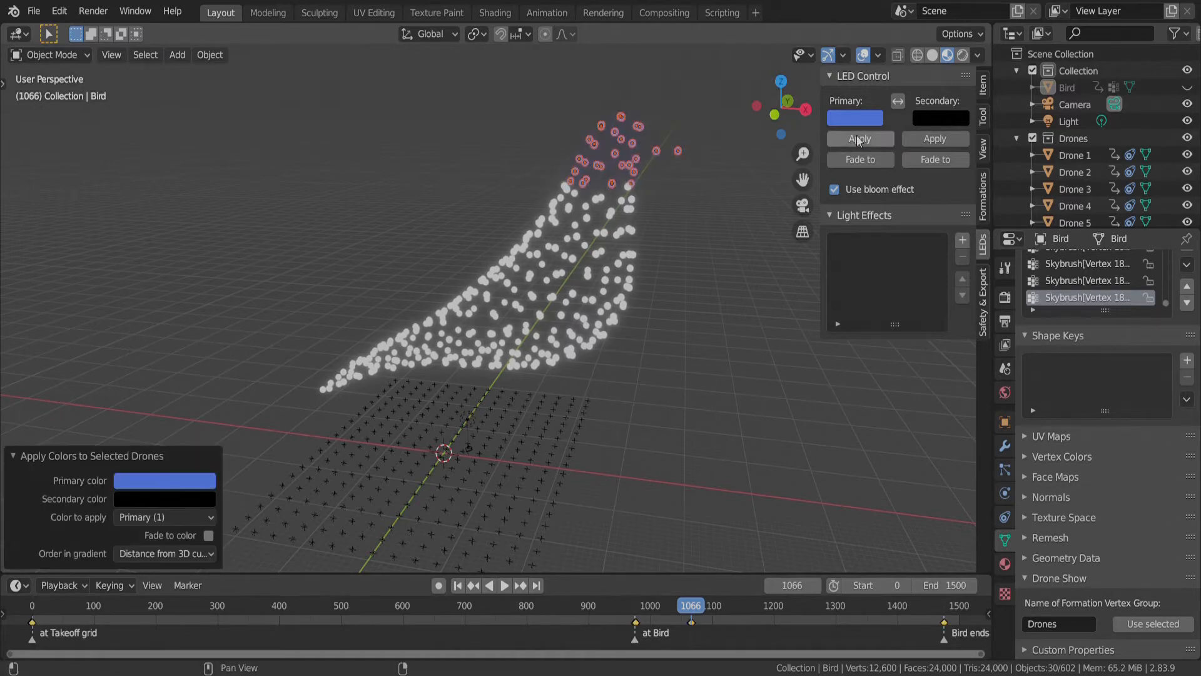
{"action": "left_click", "coordinate": [860, 139]}
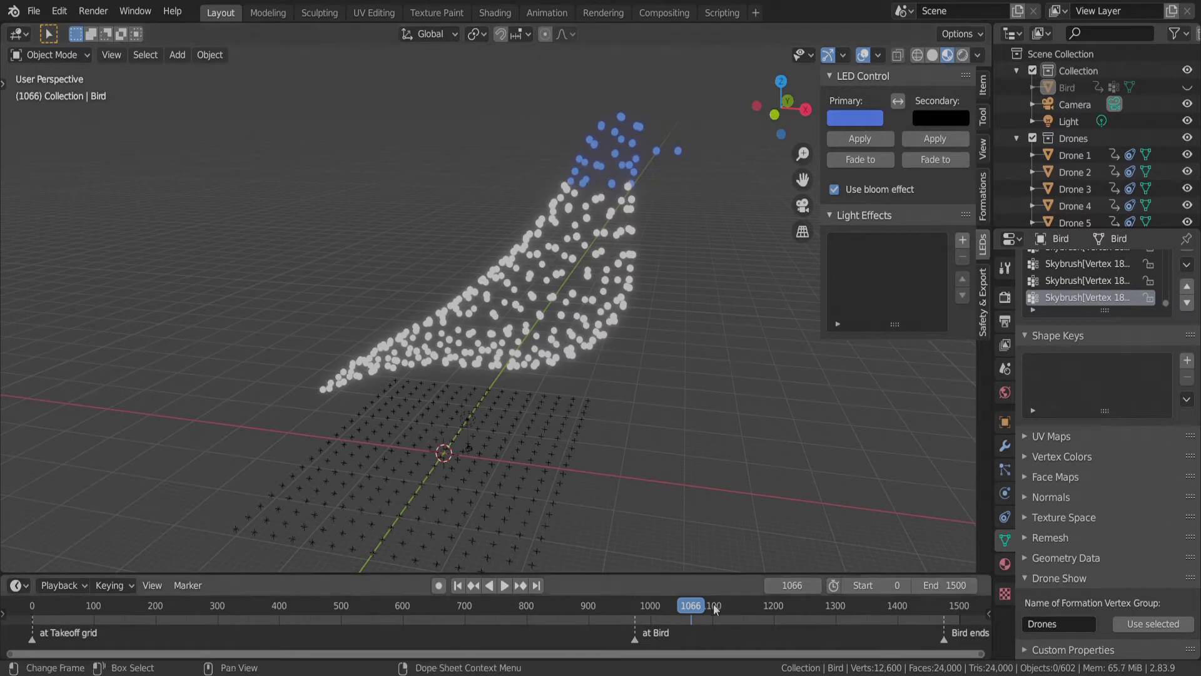
{"action": "left_click", "coordinate": [504, 606]}
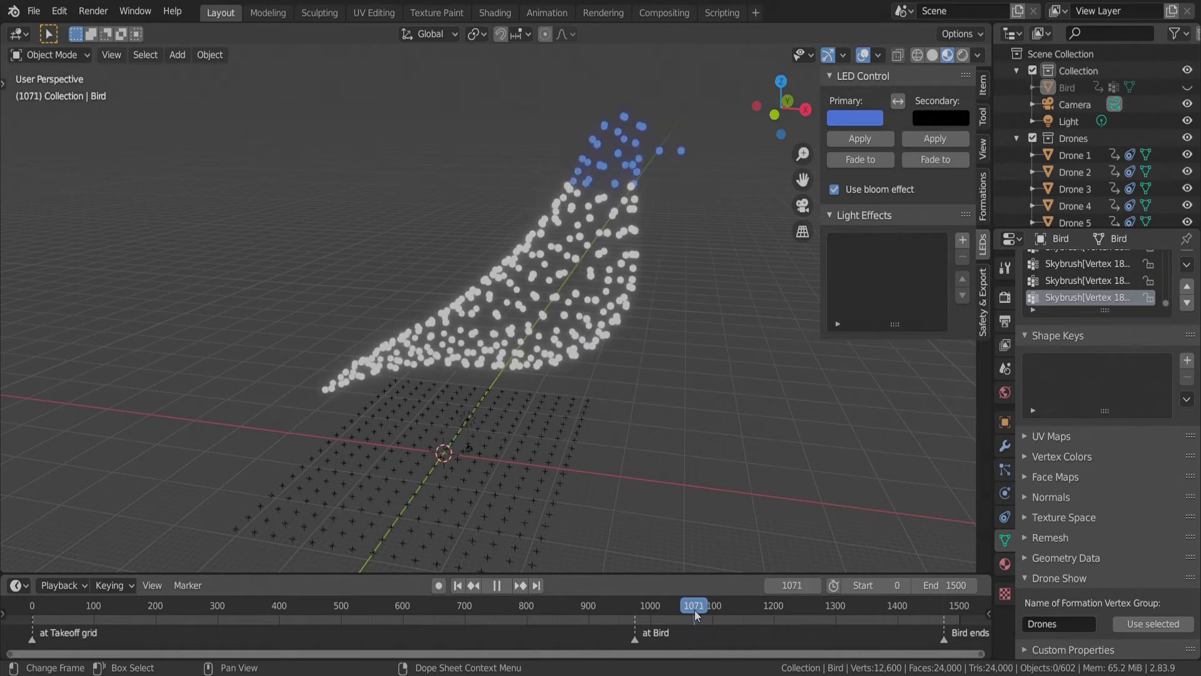
At frame 1071, set Secondary to orange (full red in RGB) and fade the belly drones to it.
{"action": "left_click", "coordinate": [497, 586]}
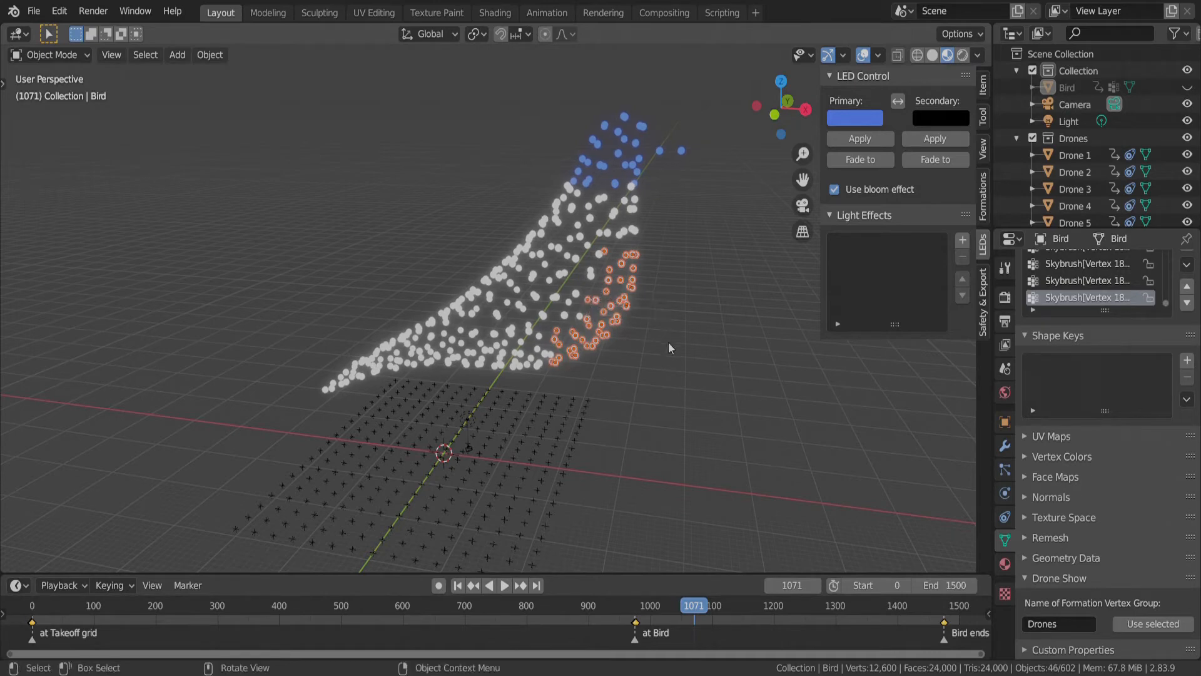
{"action": "left_click", "coordinate": [939, 118]}
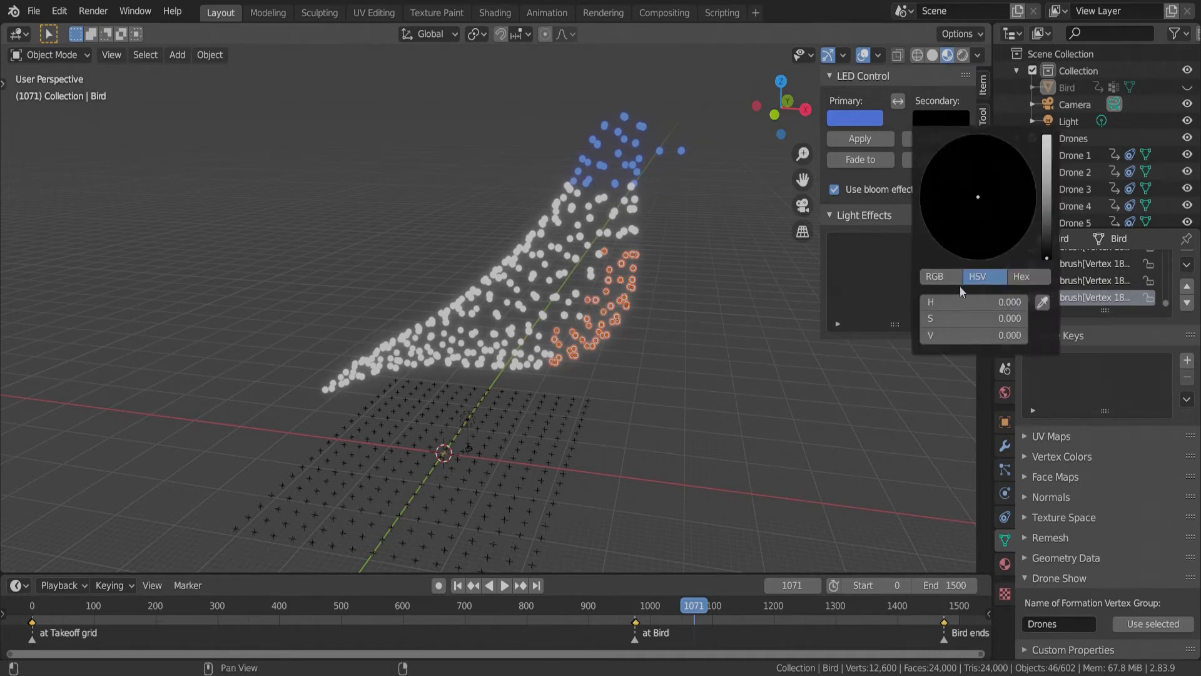
{"action": "left_click", "coordinate": [935, 276]}
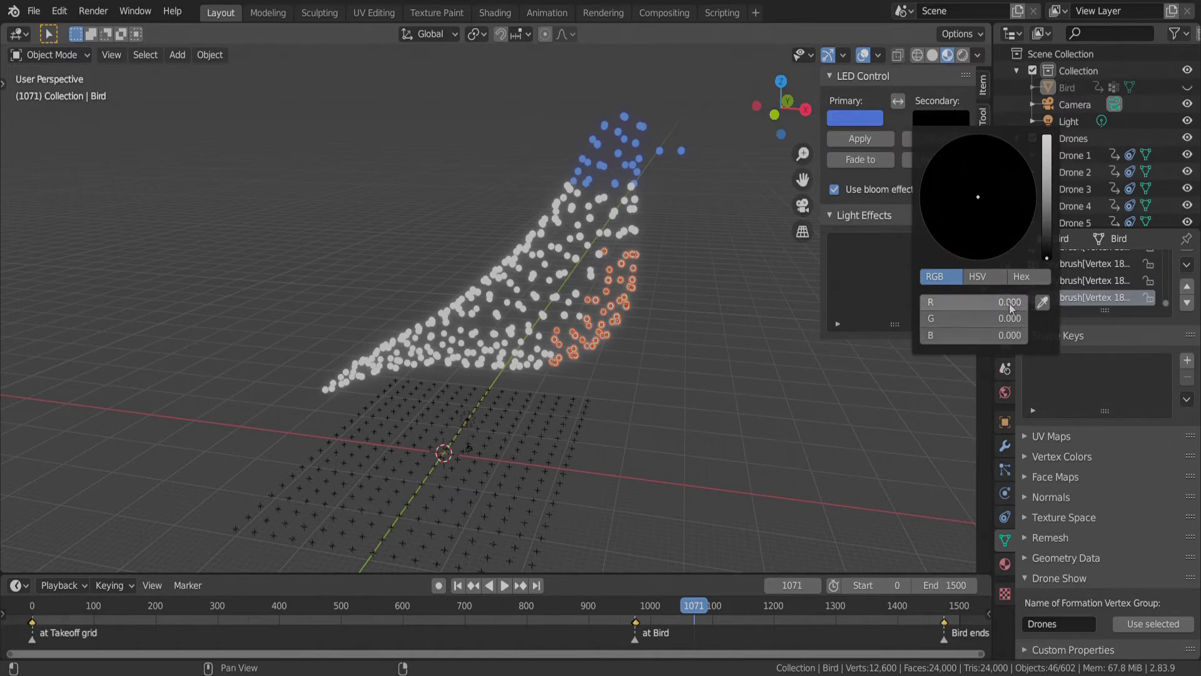
{"action": "left_click", "coordinate": [989, 248]}
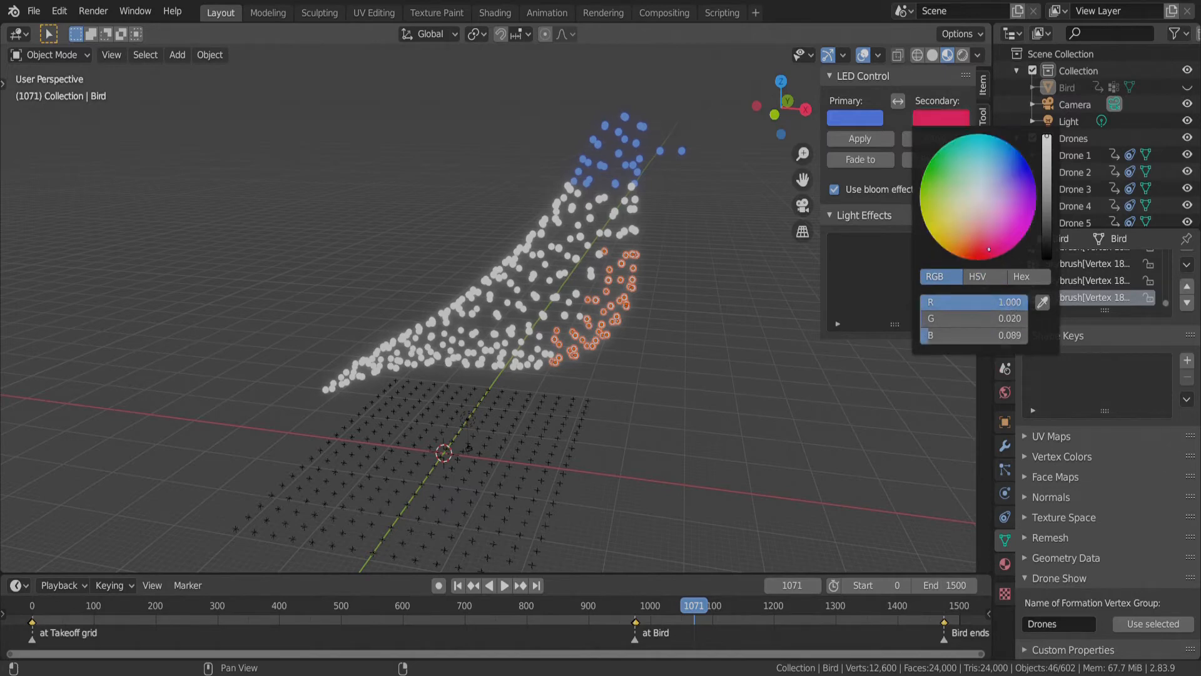
{"action": "left_click", "coordinate": [953, 155]}
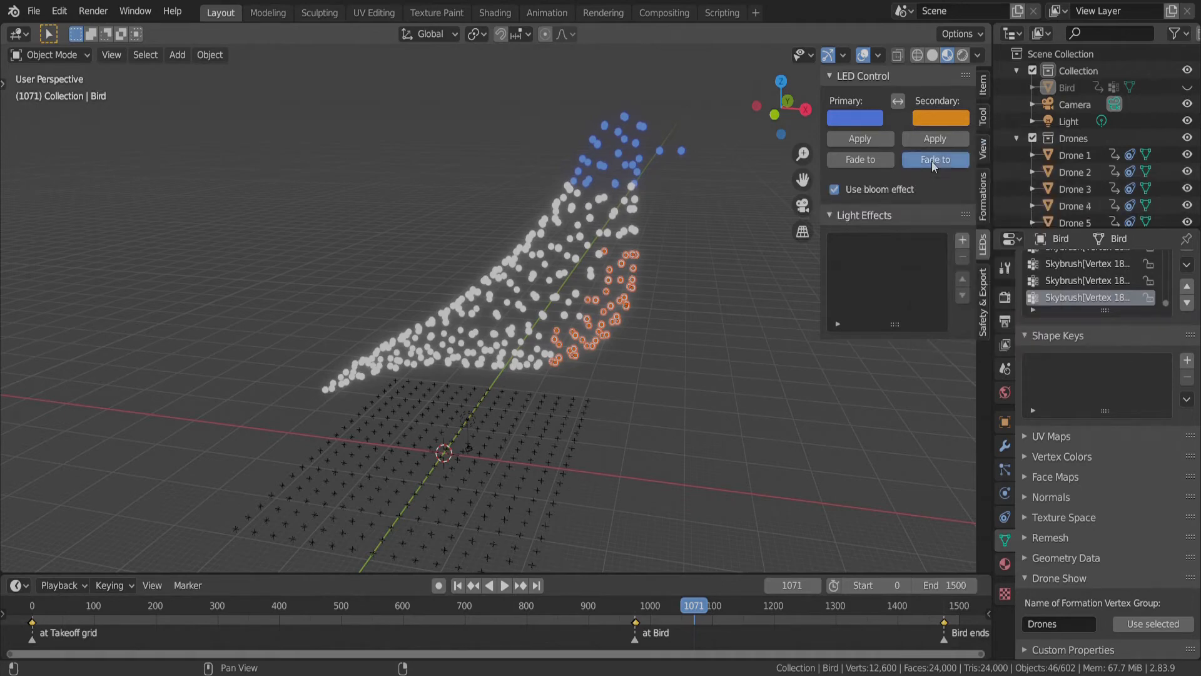
{"action": "left_click", "coordinate": [934, 159]}
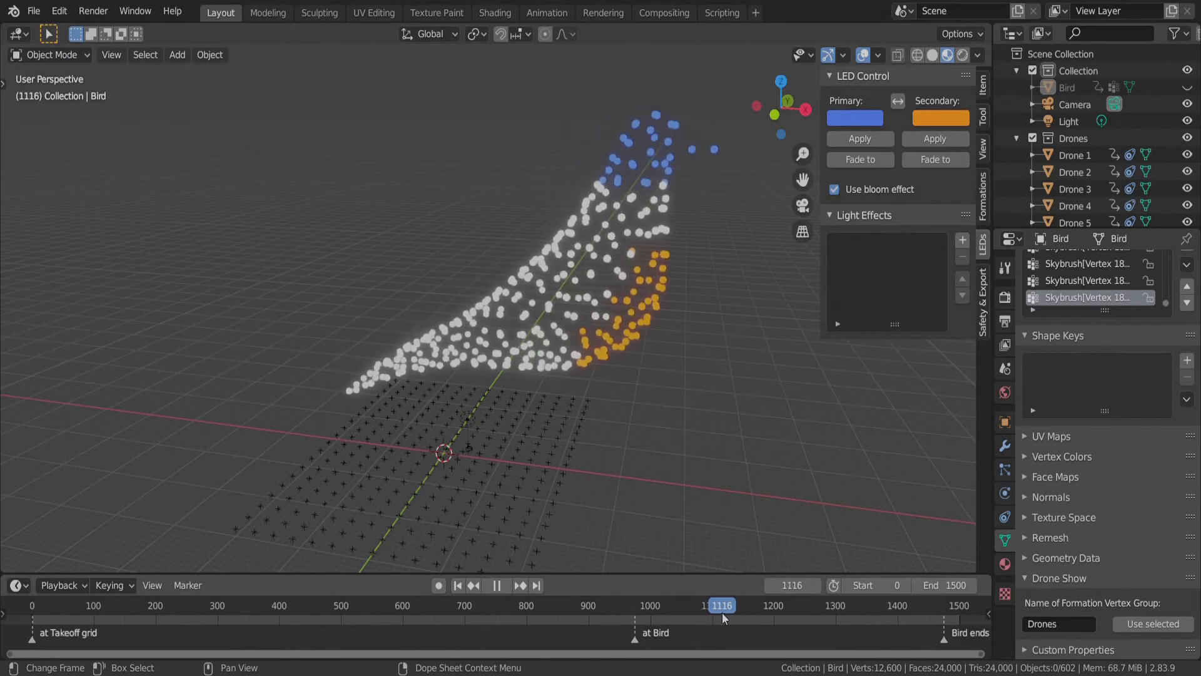
At frame 1121, apply colours to the tail drones with Primary pink and Secondary green.
{"action": "left_click", "coordinate": [503, 585]}
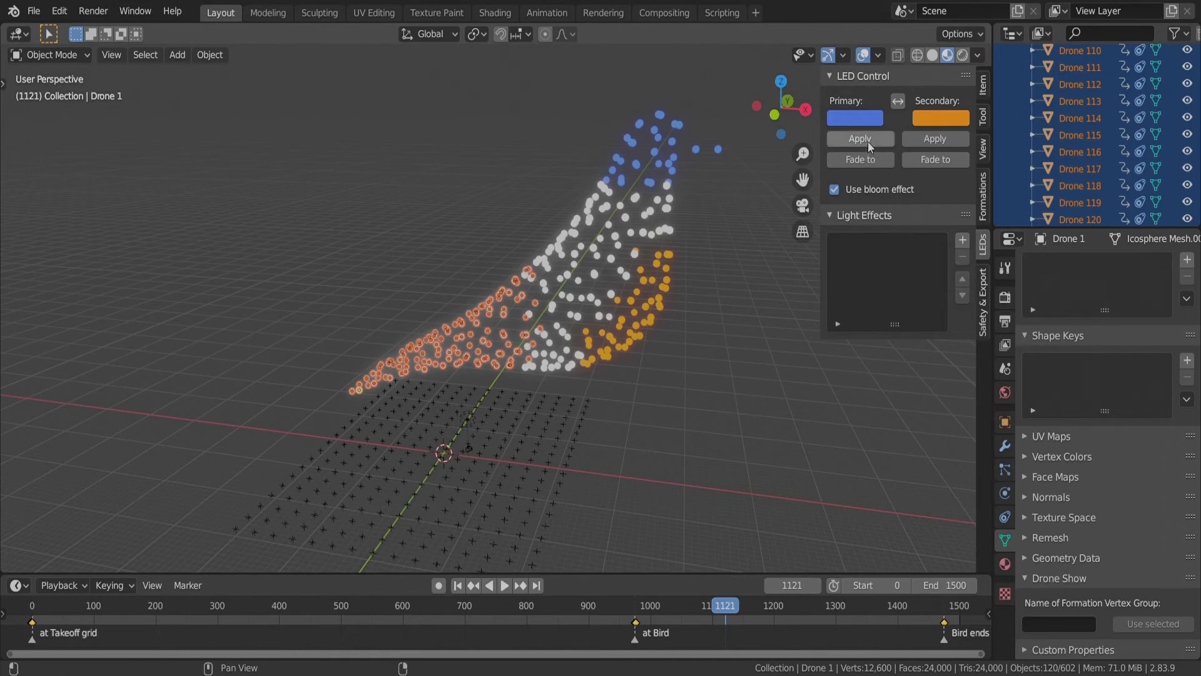
{"action": "left_click", "coordinate": [859, 139]}
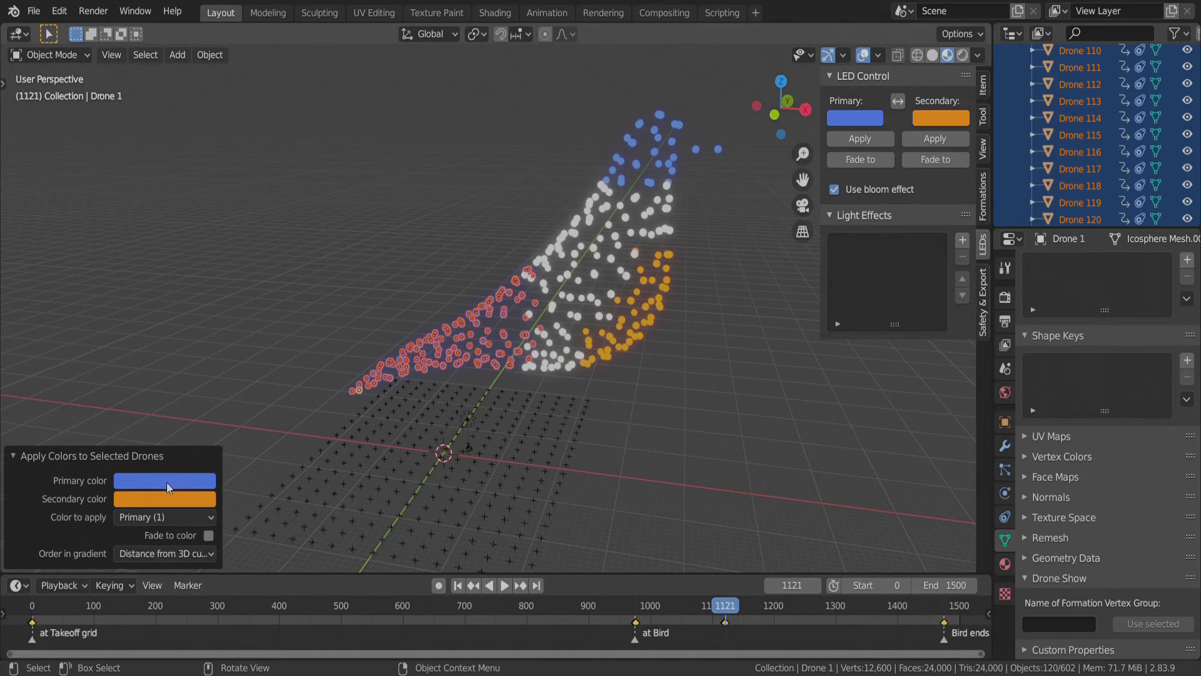
{"action": "left_click", "coordinate": [165, 480]}
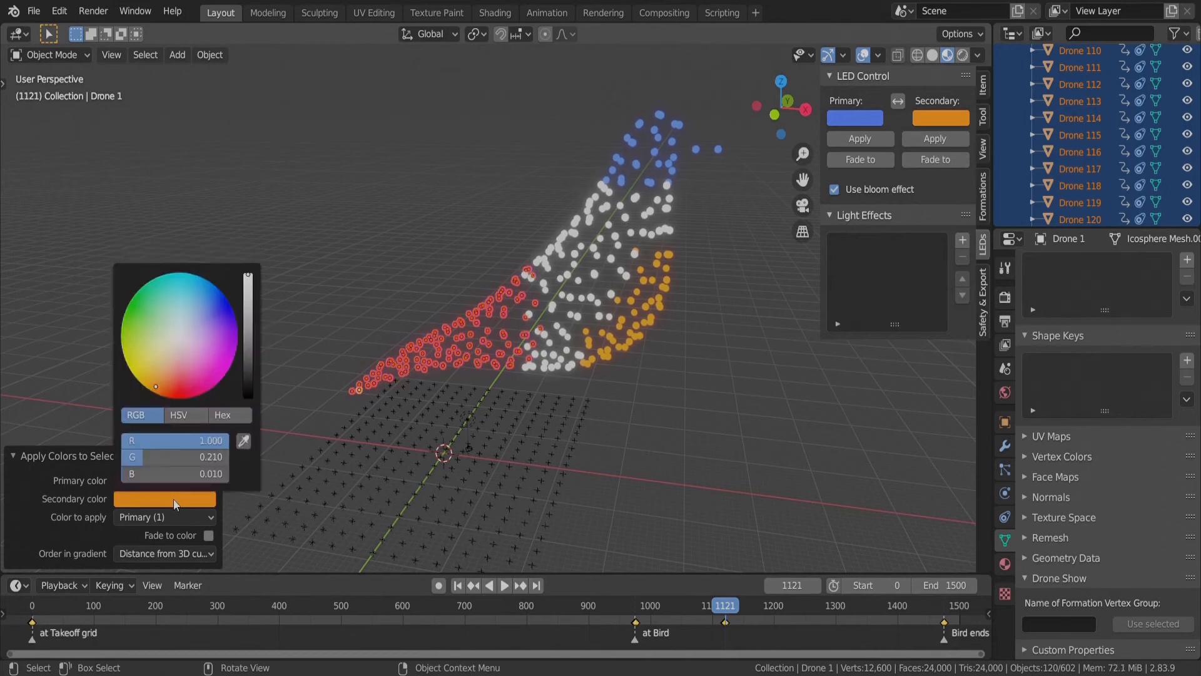
{"action": "left_click", "coordinate": [130, 321]}
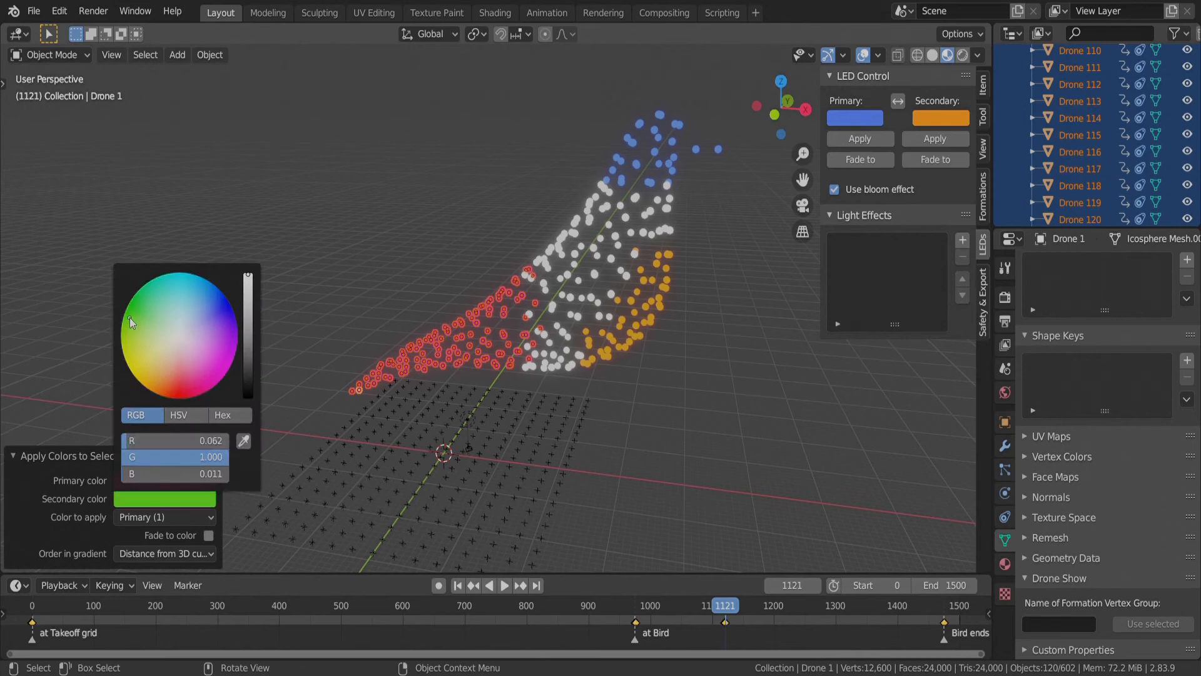
{"action": "left_click", "coordinate": [130, 321]}
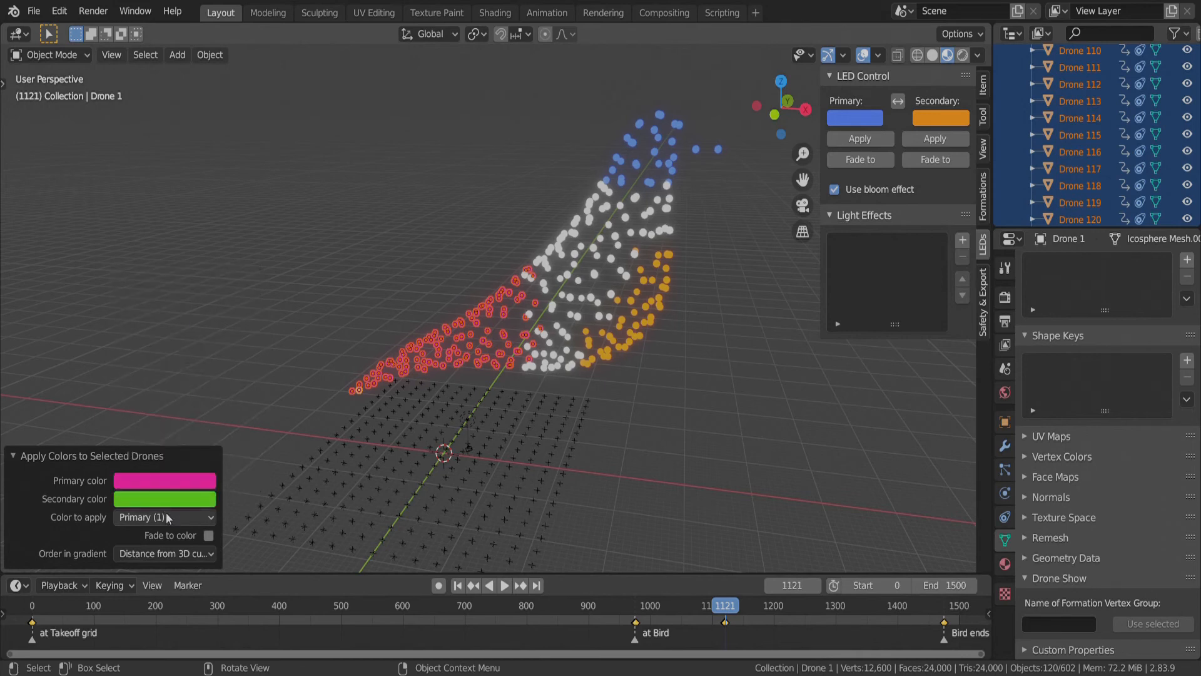
Apply the tail colours as a Gradient ordered along the Y coordinate.
{"action": "left_click", "coordinate": [163, 517]}
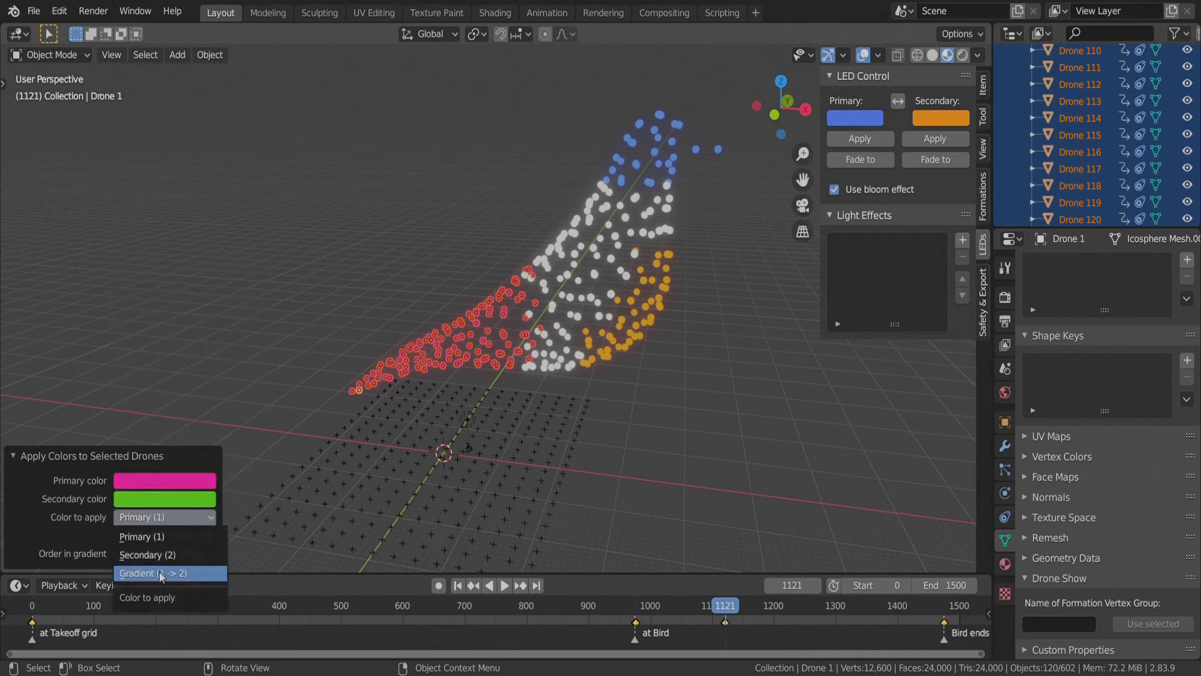
{"action": "left_click", "coordinate": [161, 573]}
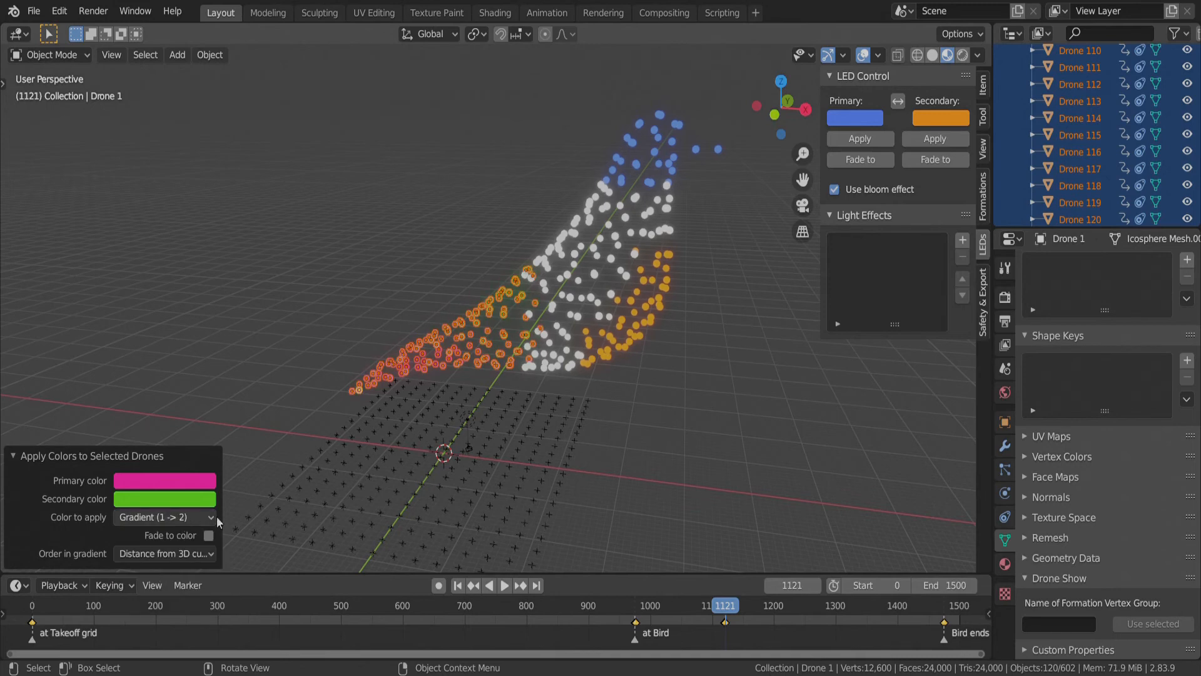
{"action": "left_click", "coordinate": [164, 553]}
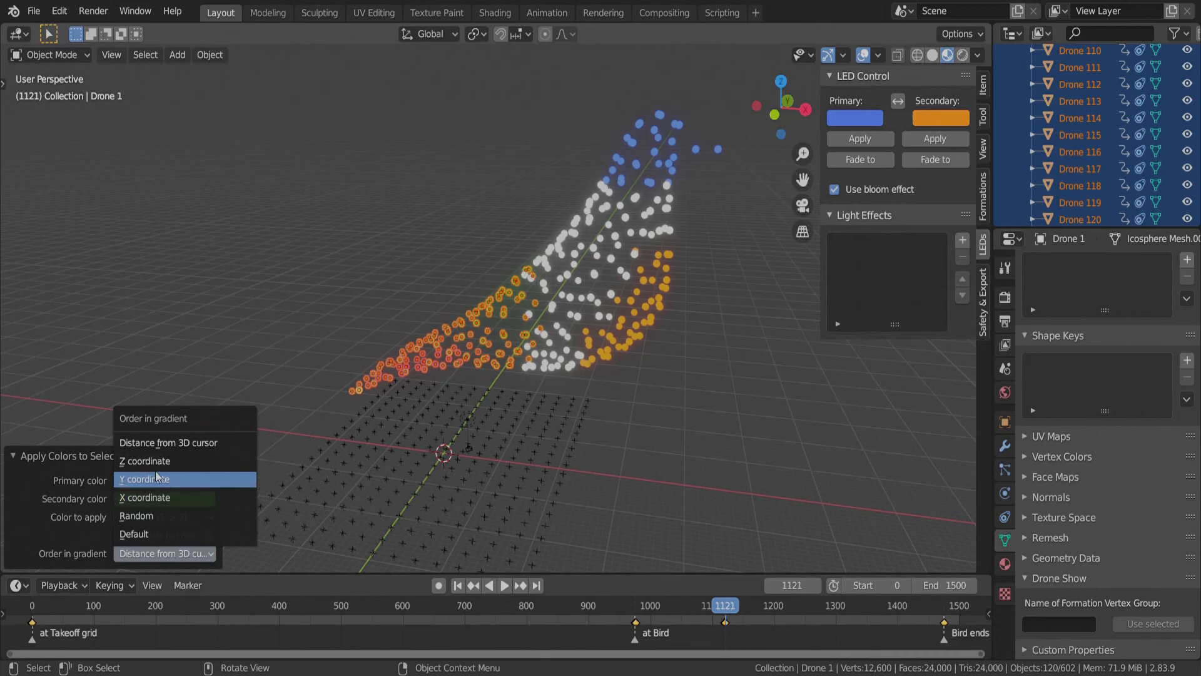
{"action": "left_click", "coordinate": [144, 497]}
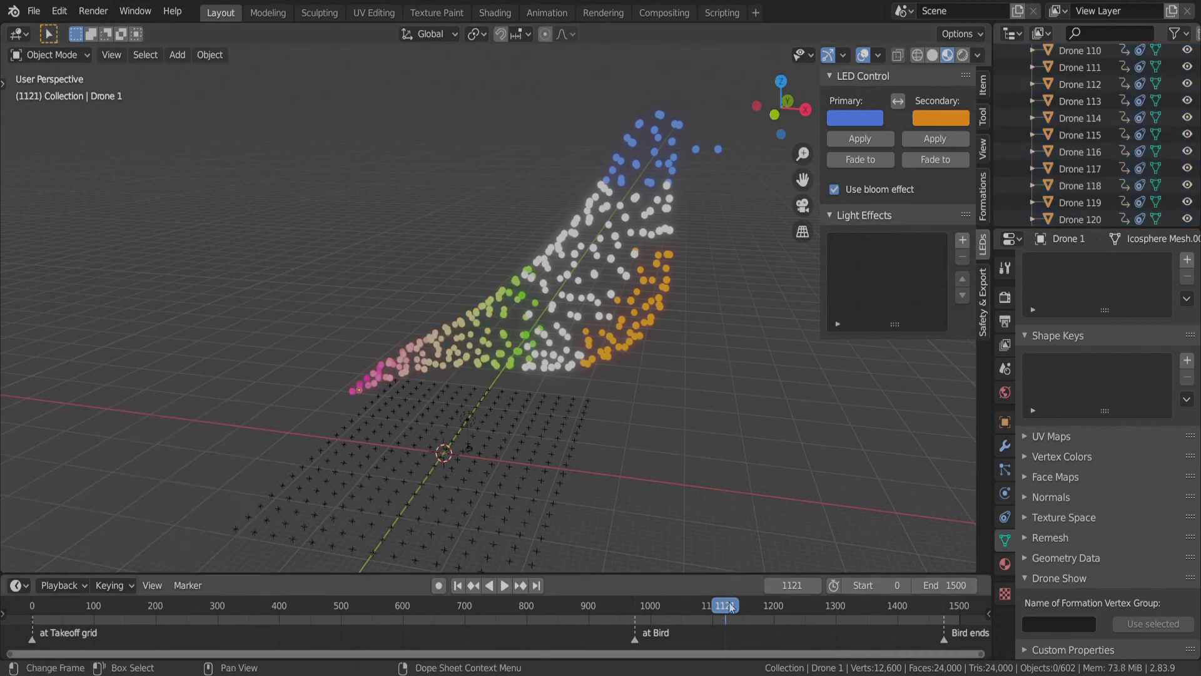
{"action": "left_click", "coordinate": [503, 585]}
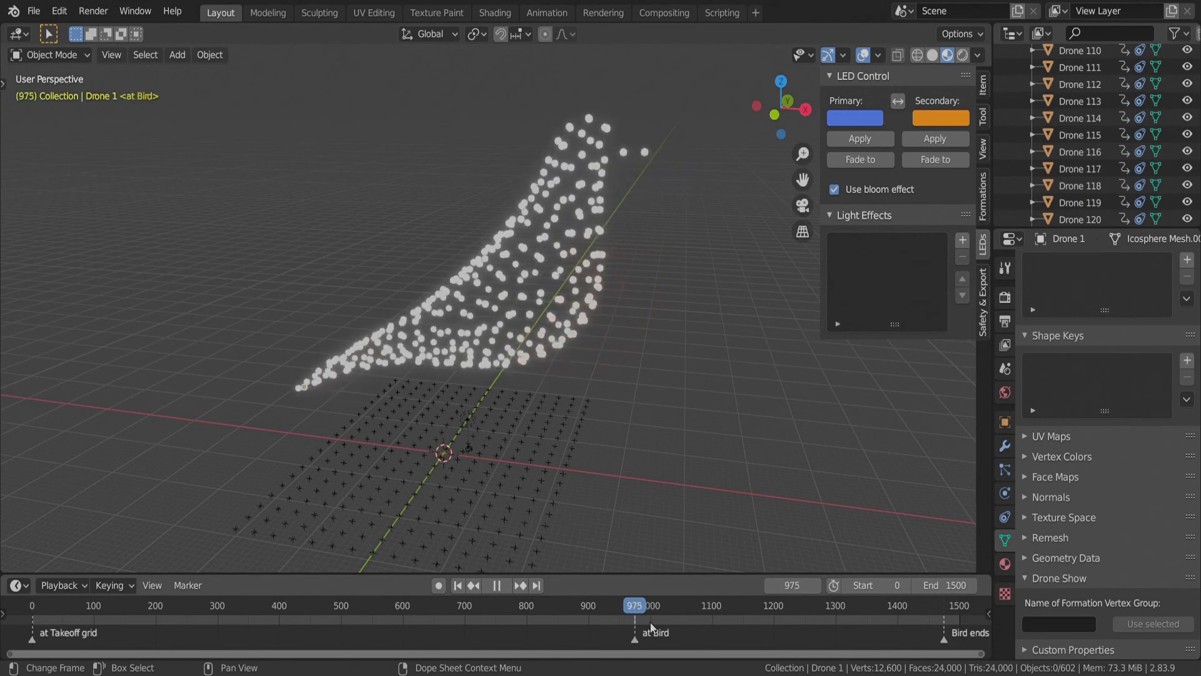
{"action": "left_click", "coordinate": [752, 605]}
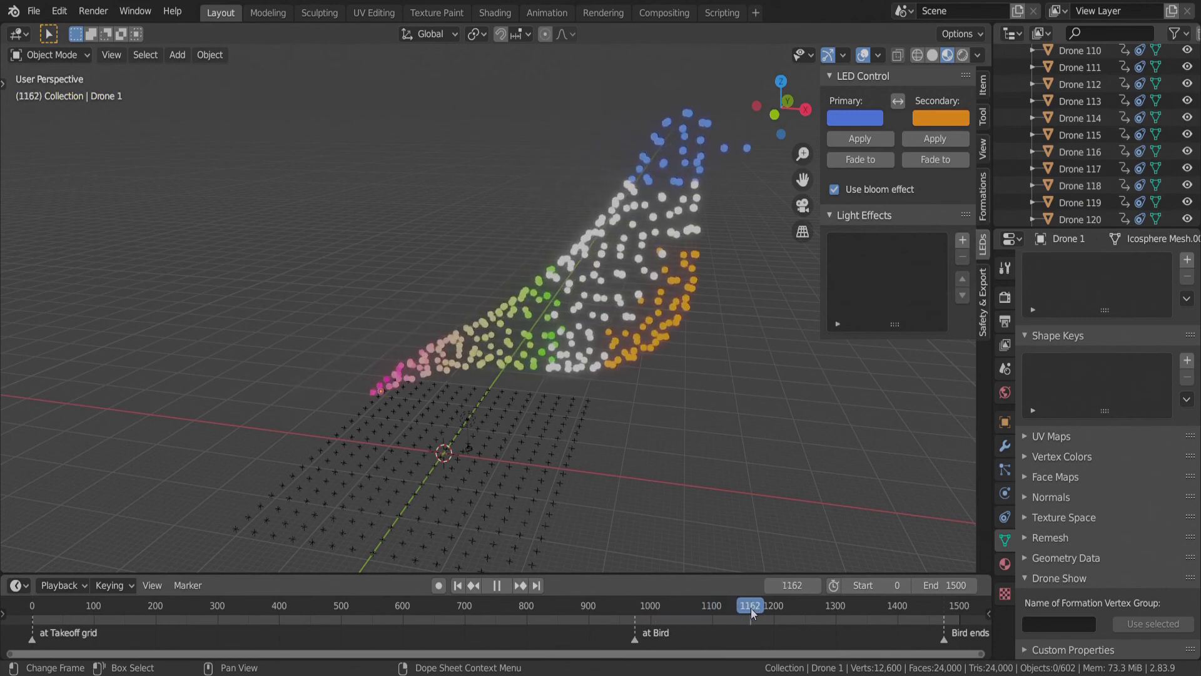
{"action": "left_click", "coordinate": [497, 586]}
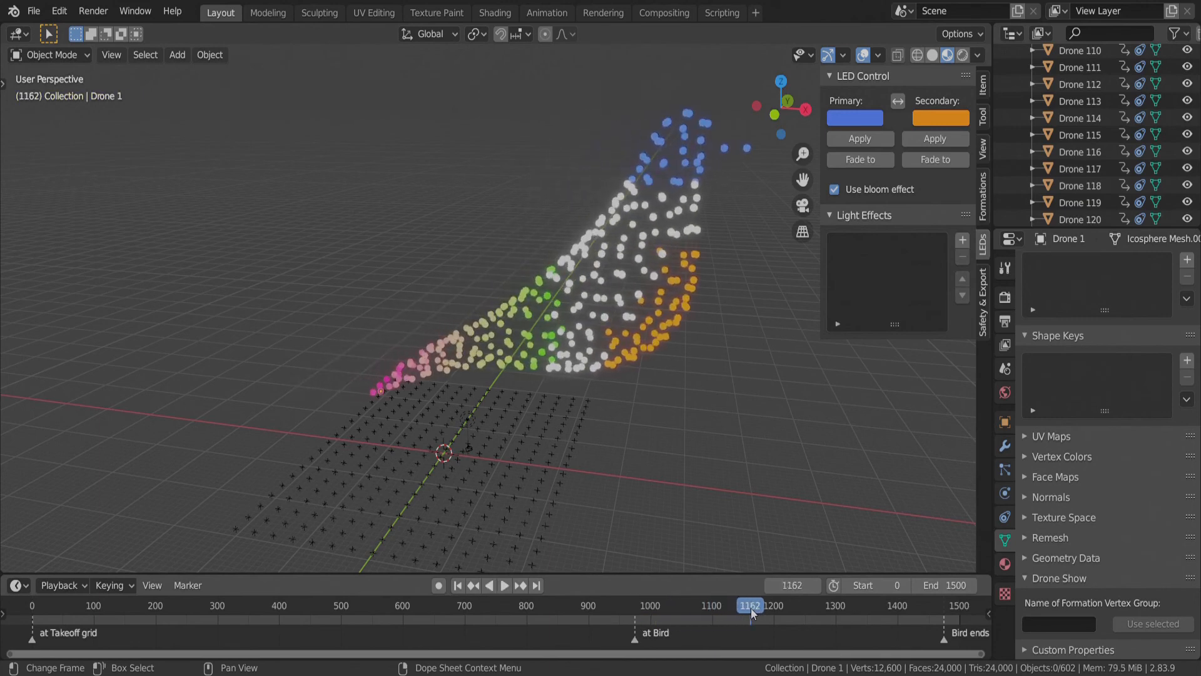